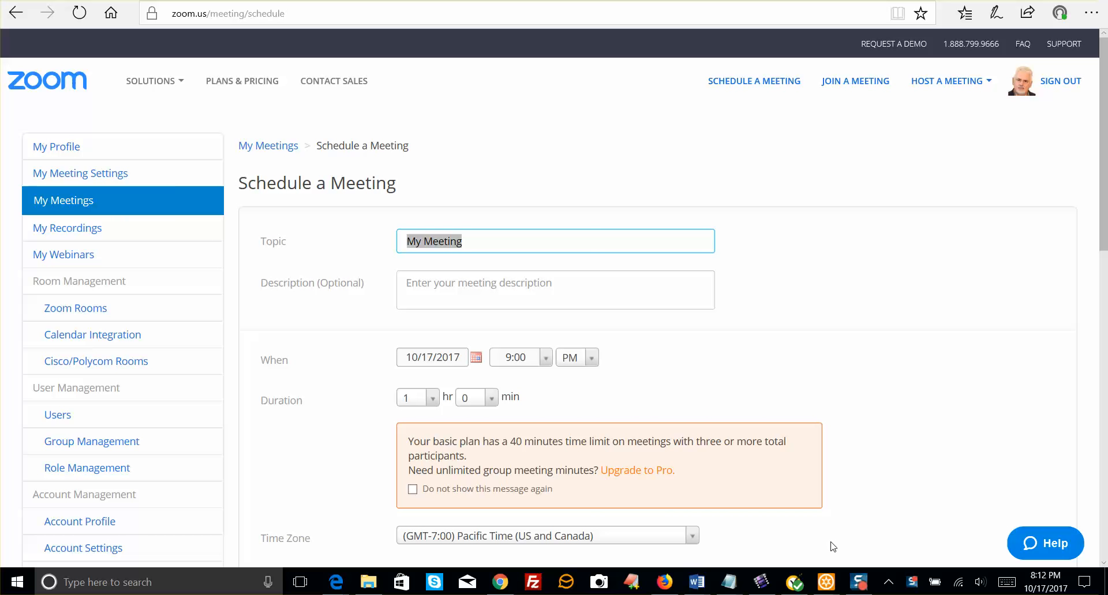
mouse_move(849, 530)
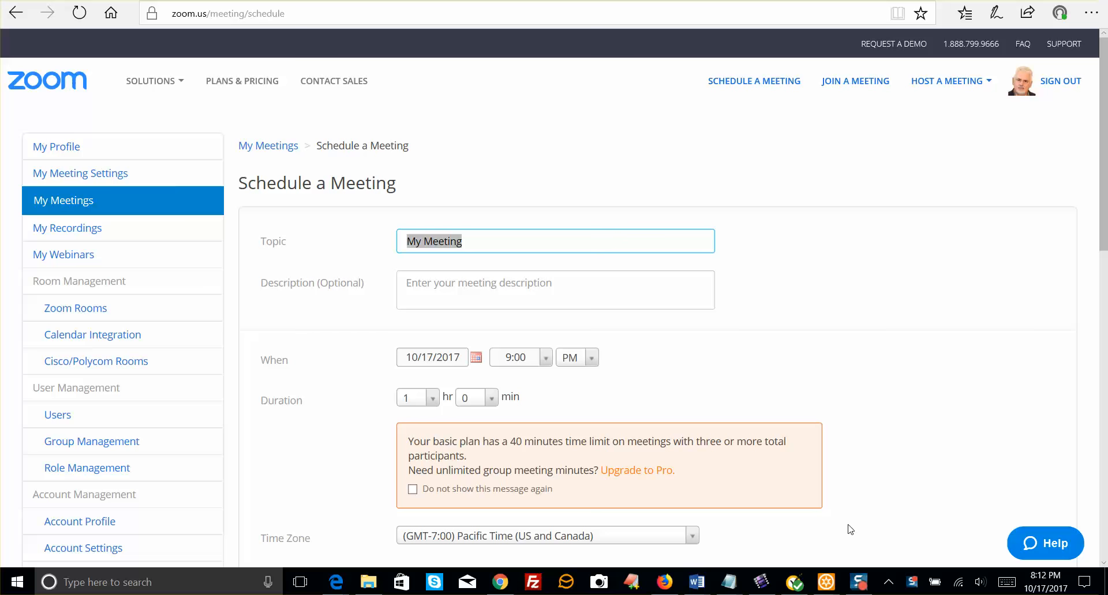
mouse_move(858, 391)
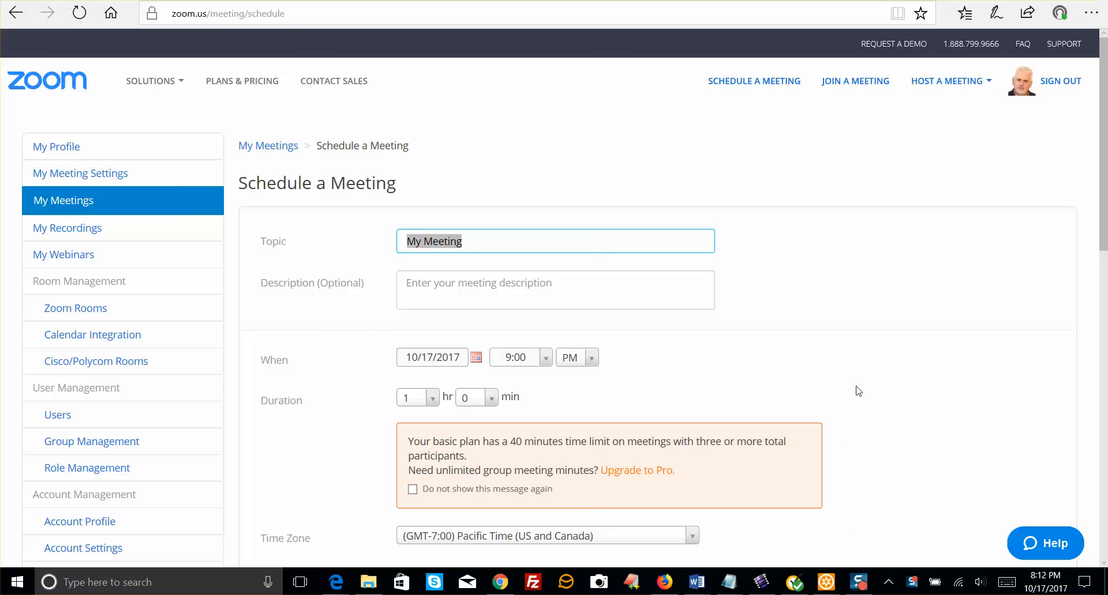
mouse_move(958, 302)
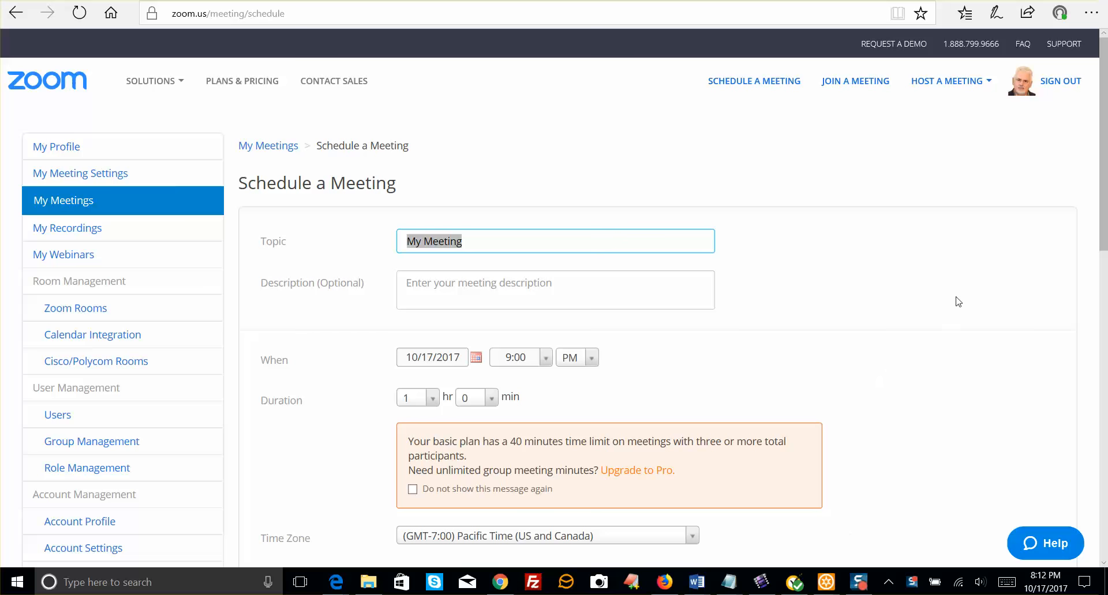
mouse_move(130, 112)
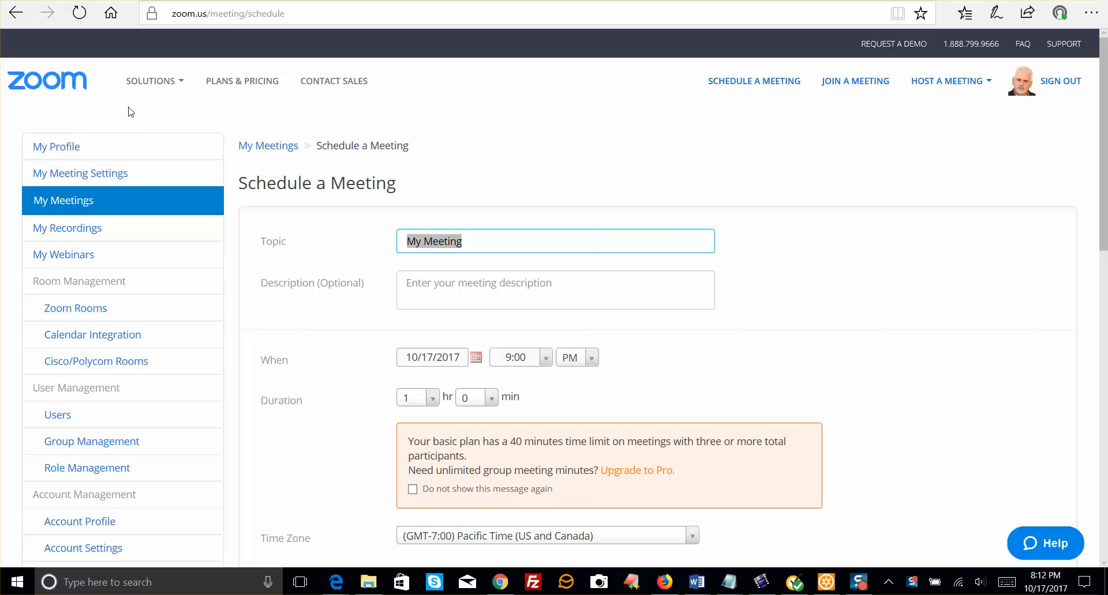
mouse_move(767, 174)
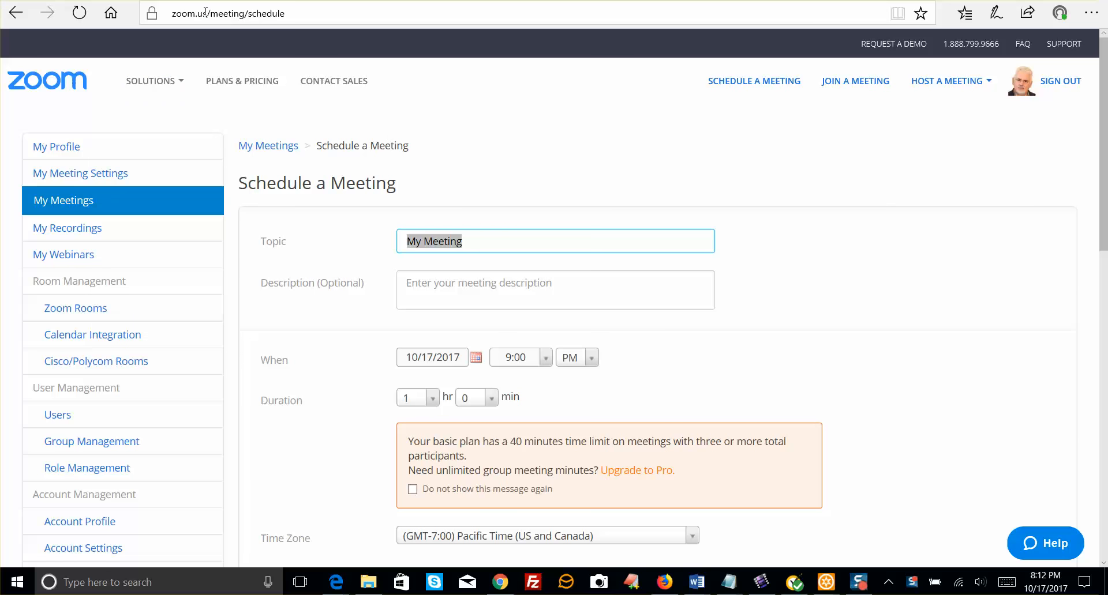
Enable Recurring meeting and set the recurrence to Daily, ending Oct 23, 2017
left_click(226, 13)
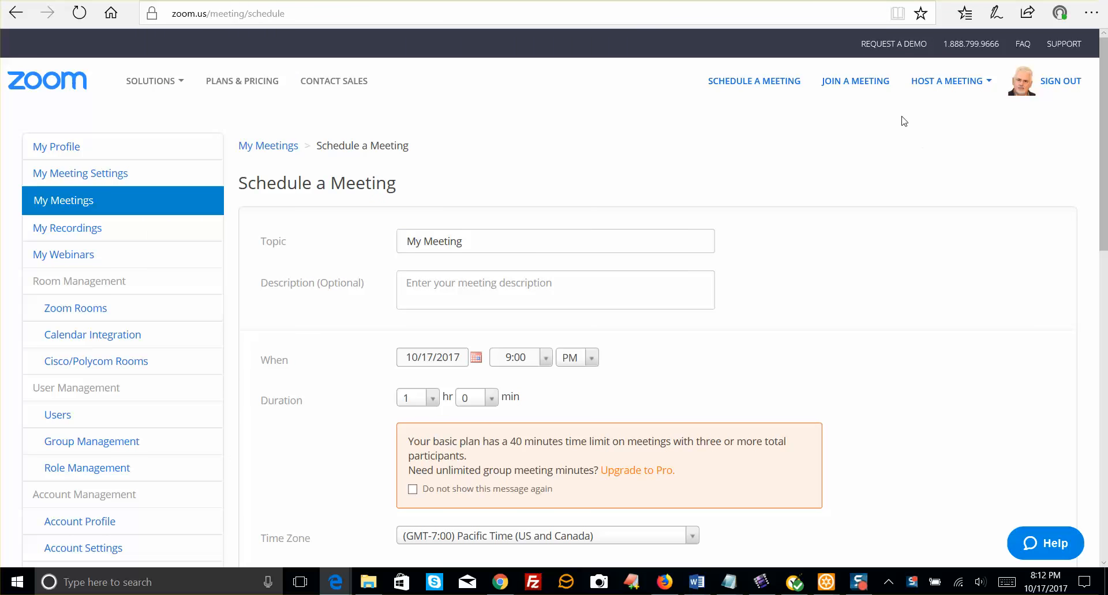
mouse_move(754, 81)
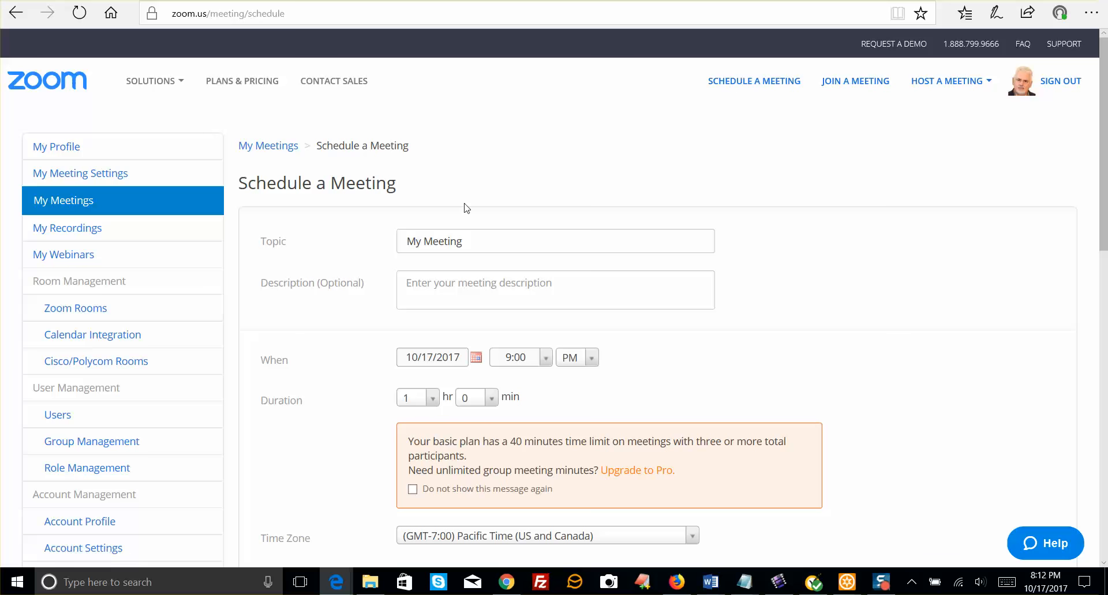
scroll("down", 3)
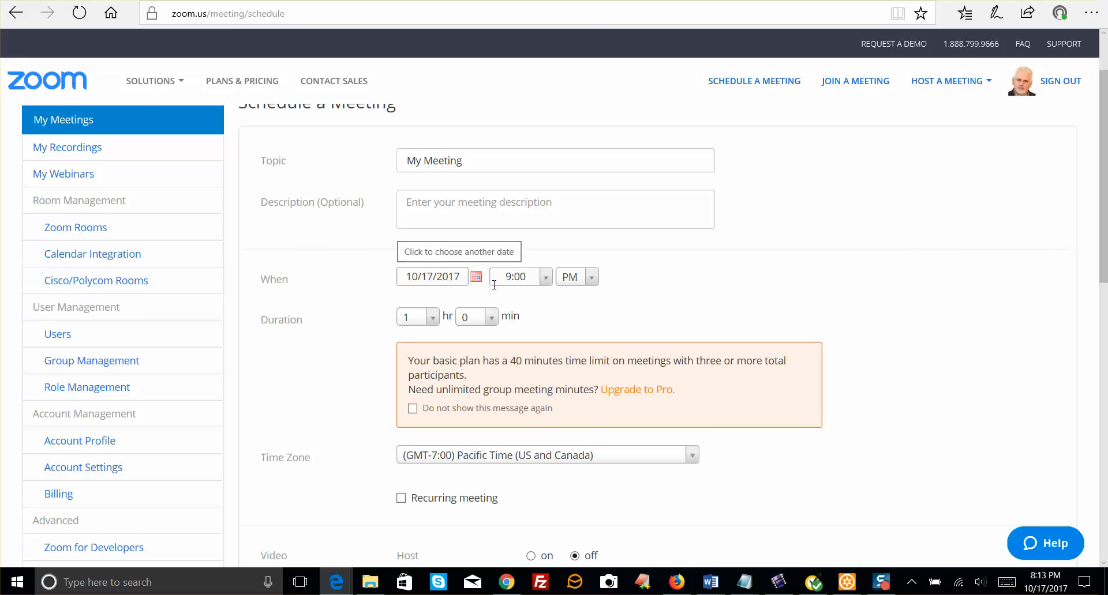
mouse_move(452, 311)
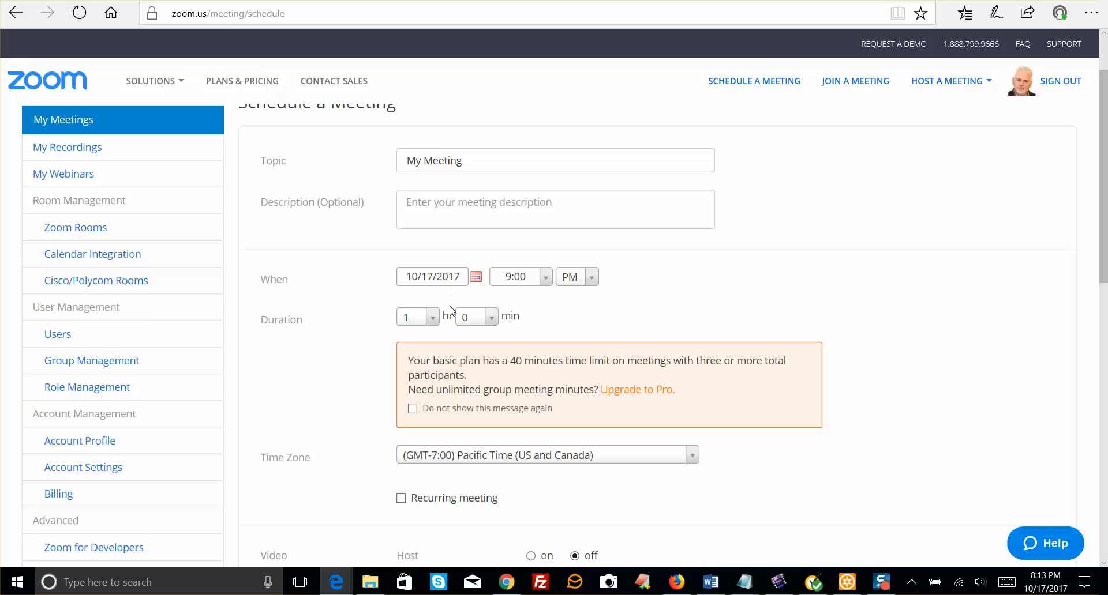
mouse_move(544, 303)
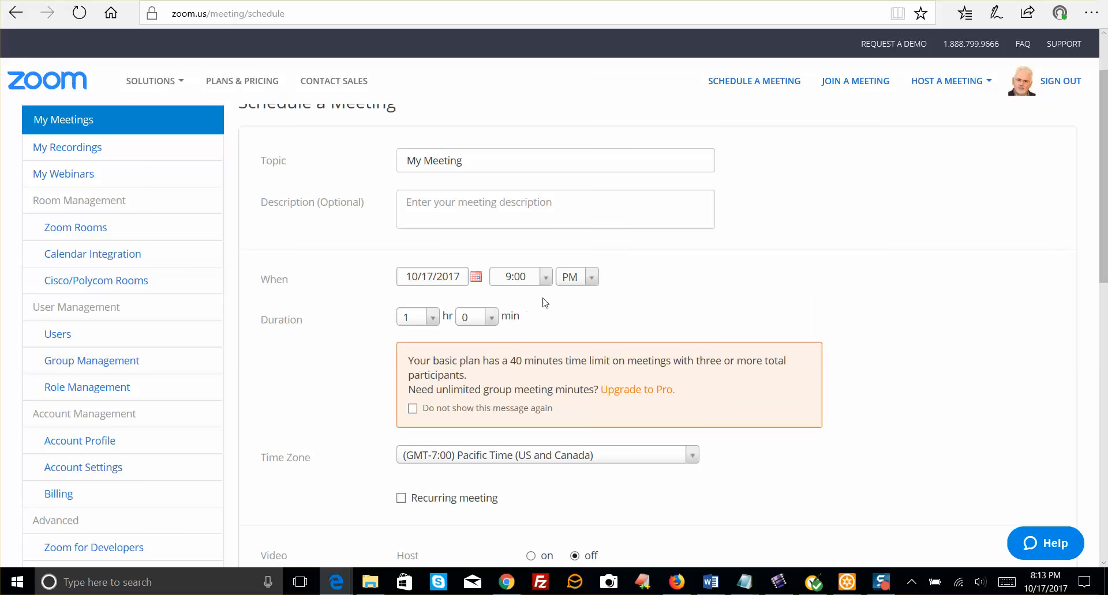
scroll("down", 3)
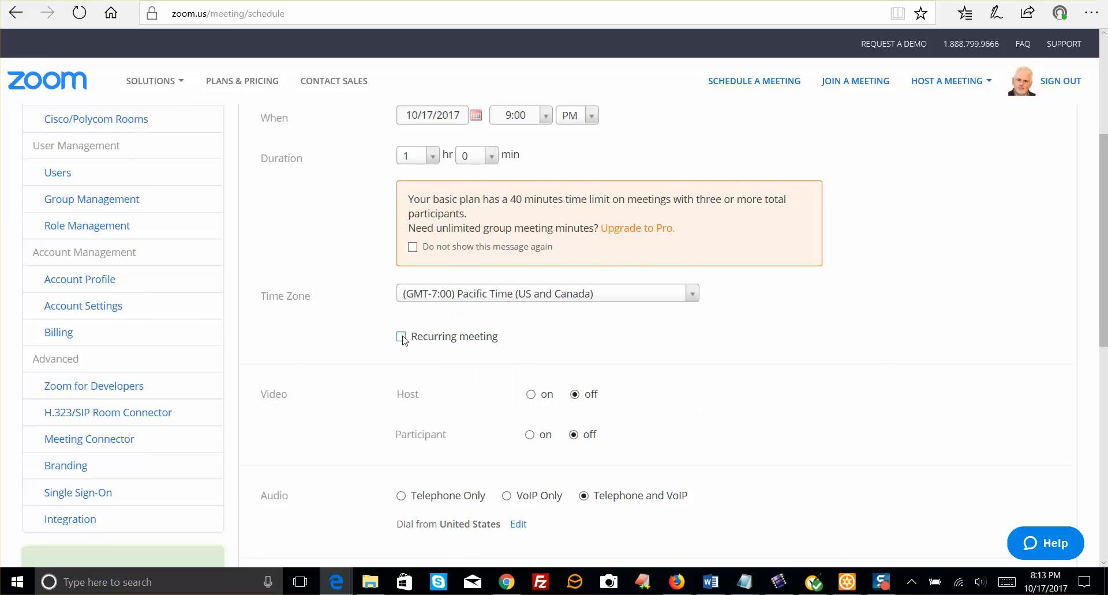
left_click(400, 336)
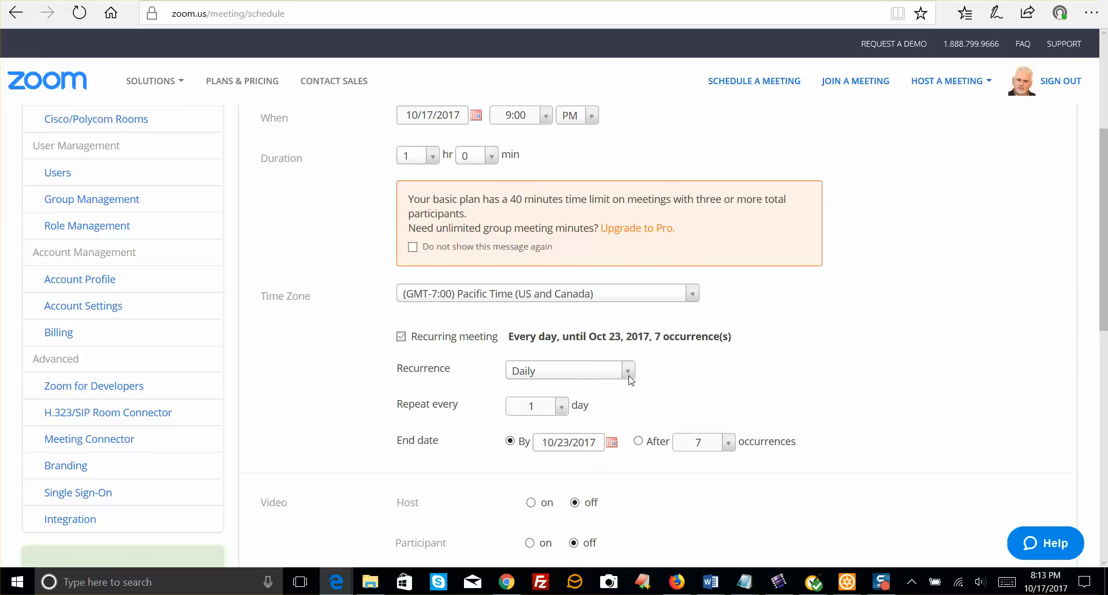
left_click(624, 370)
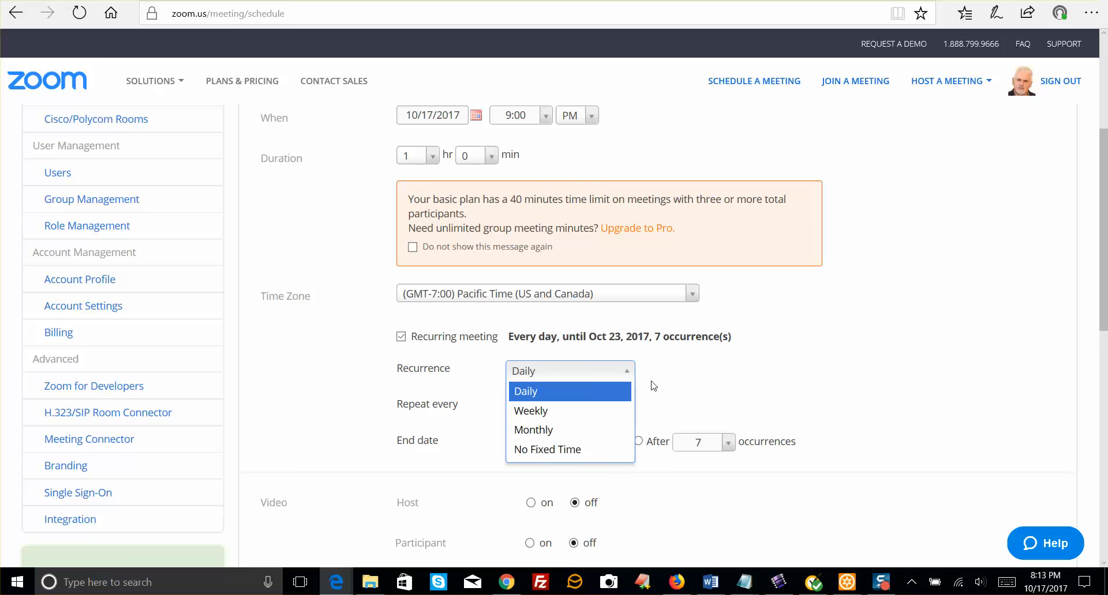
left_click(526, 391)
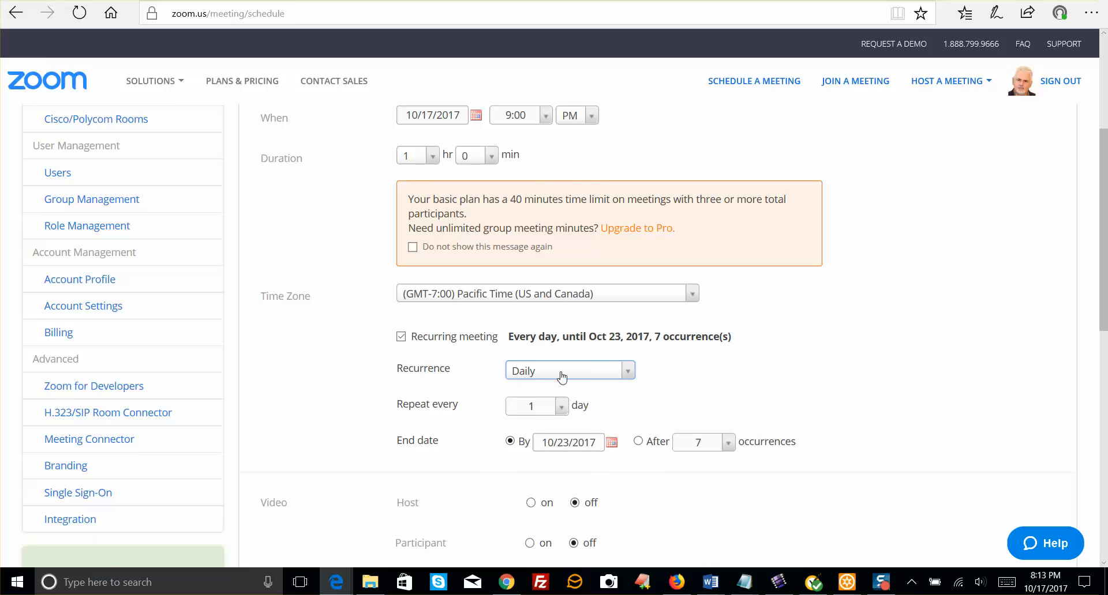
Turn host video on while participant video stays off
scroll("down", 3)
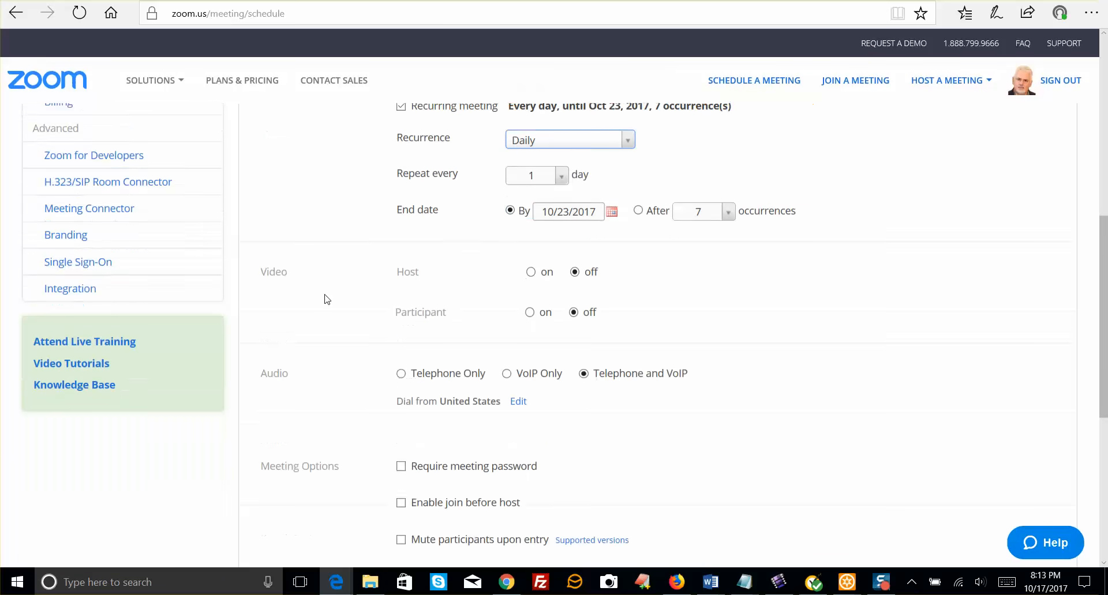
scroll("down", 3)
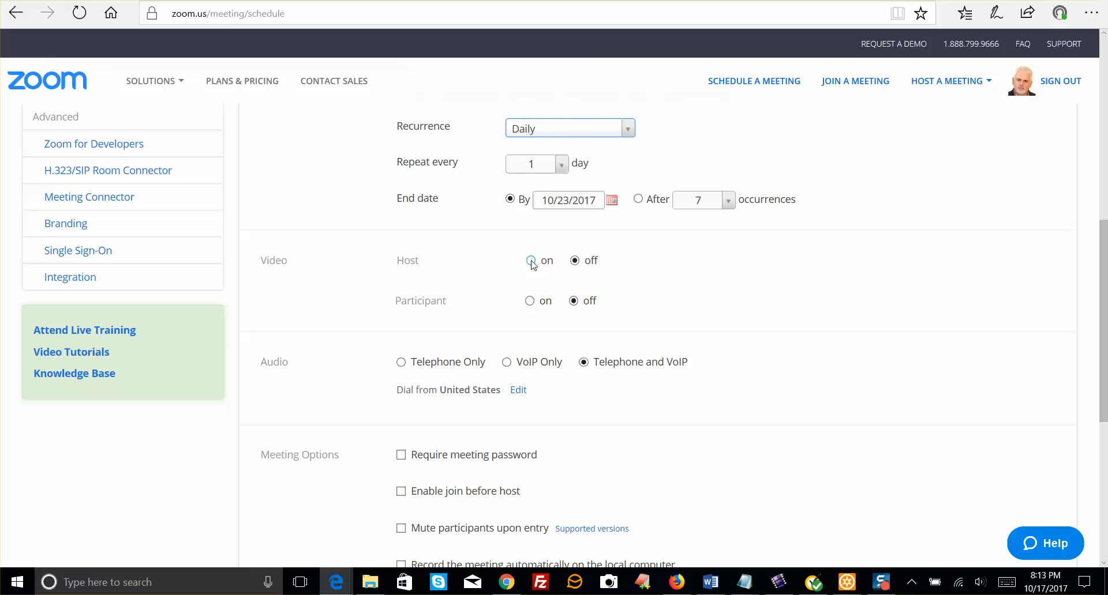
left_click(530, 260)
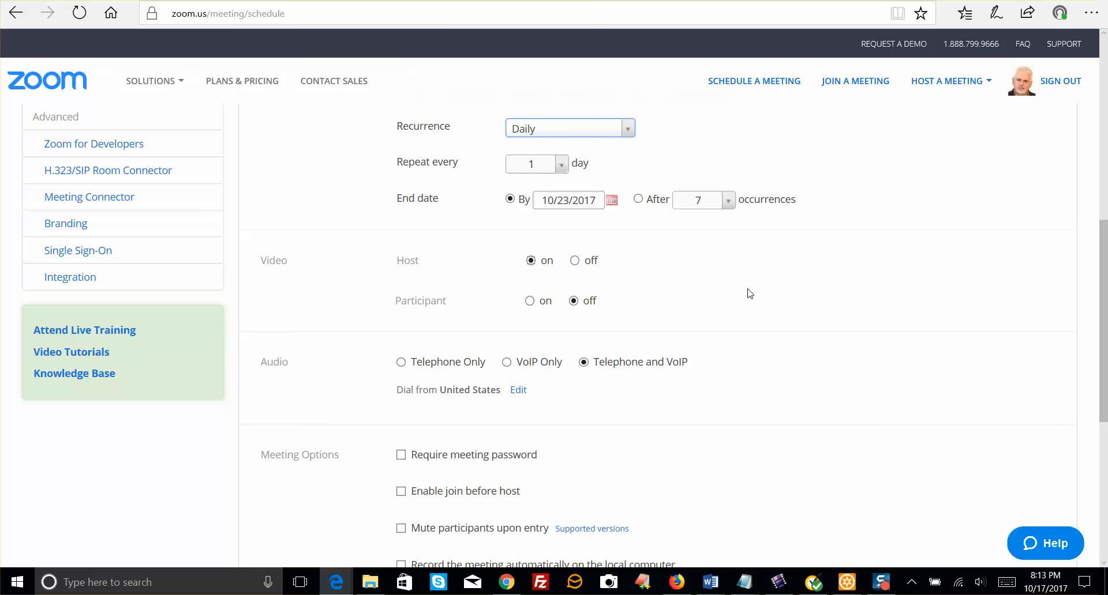
mouse_move(704, 288)
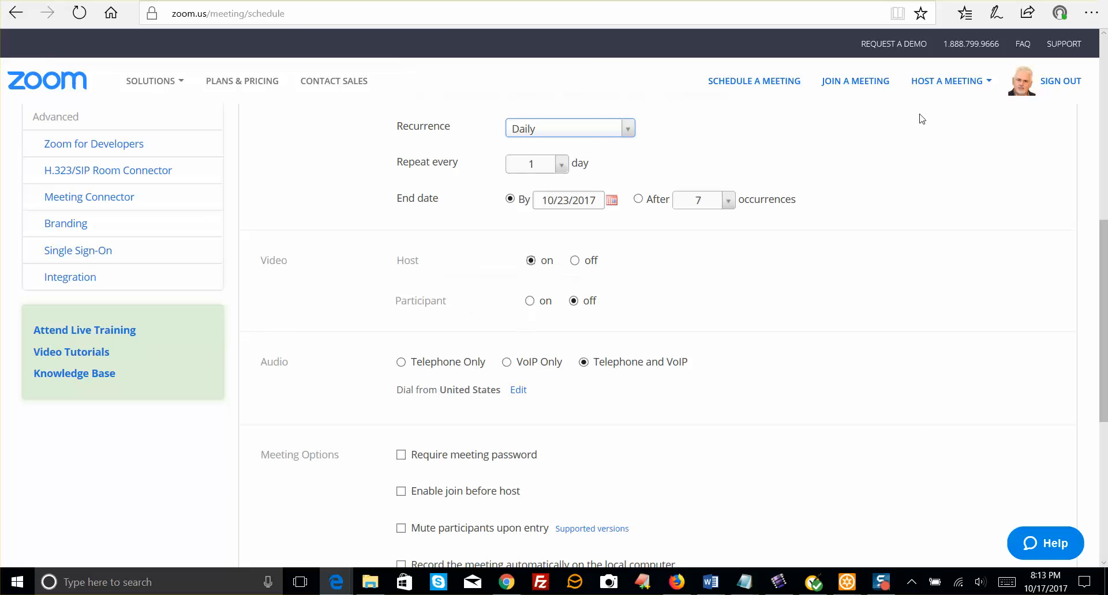
mouse_move(997, 190)
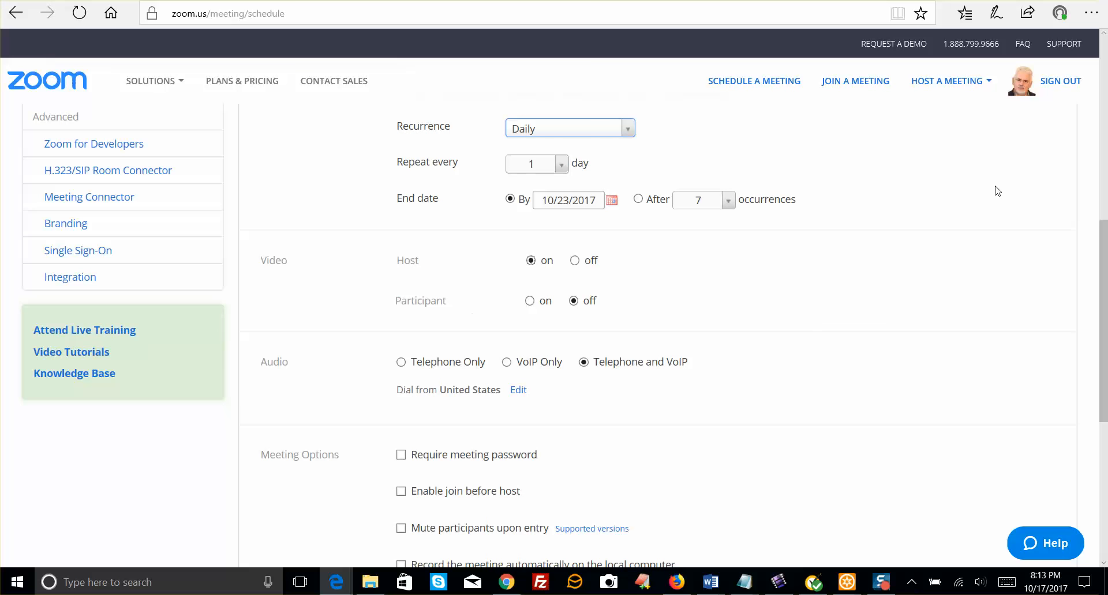
mouse_move(824, 328)
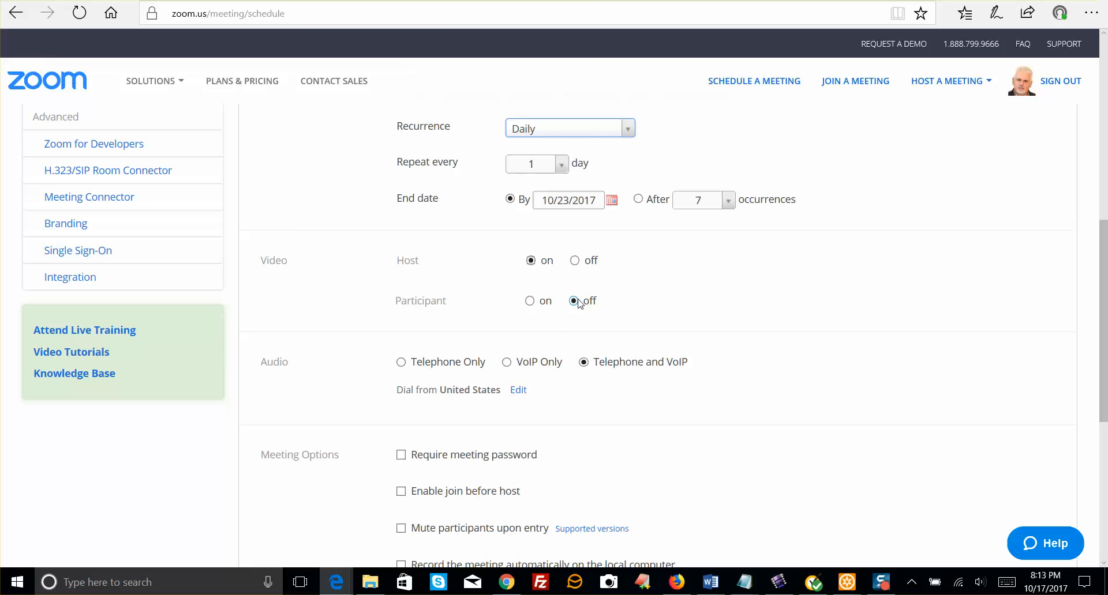
mouse_move(564, 305)
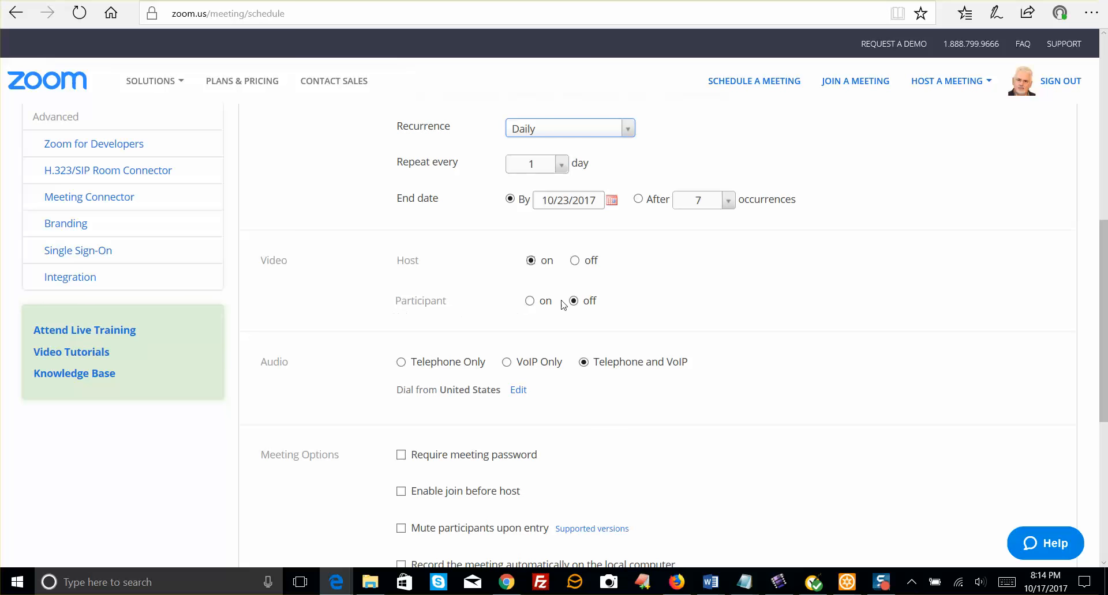
scroll("down", 3)
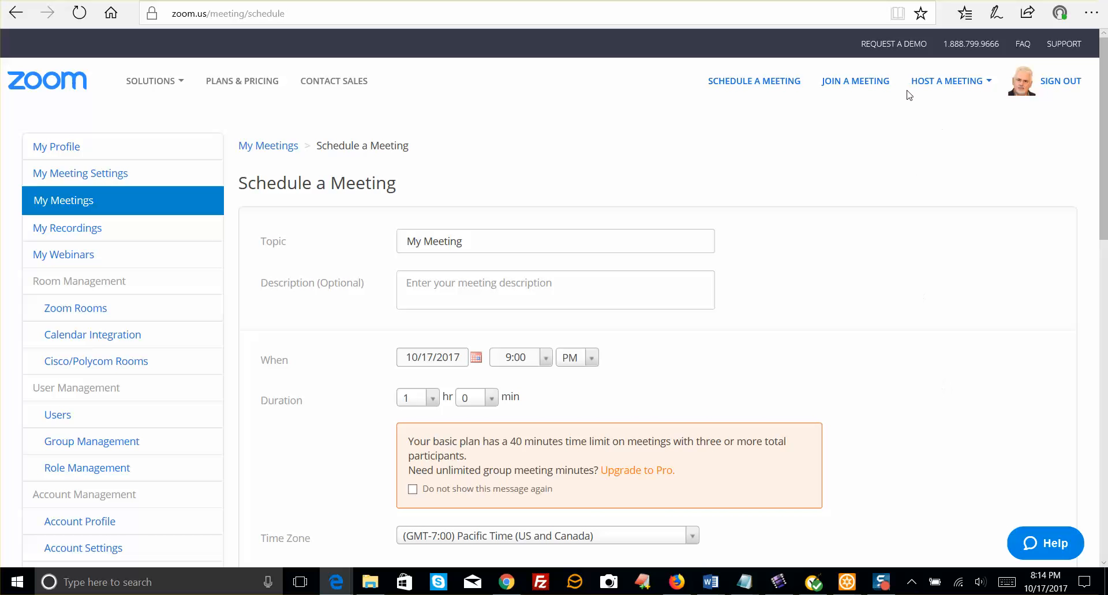
mouse_move(76, 205)
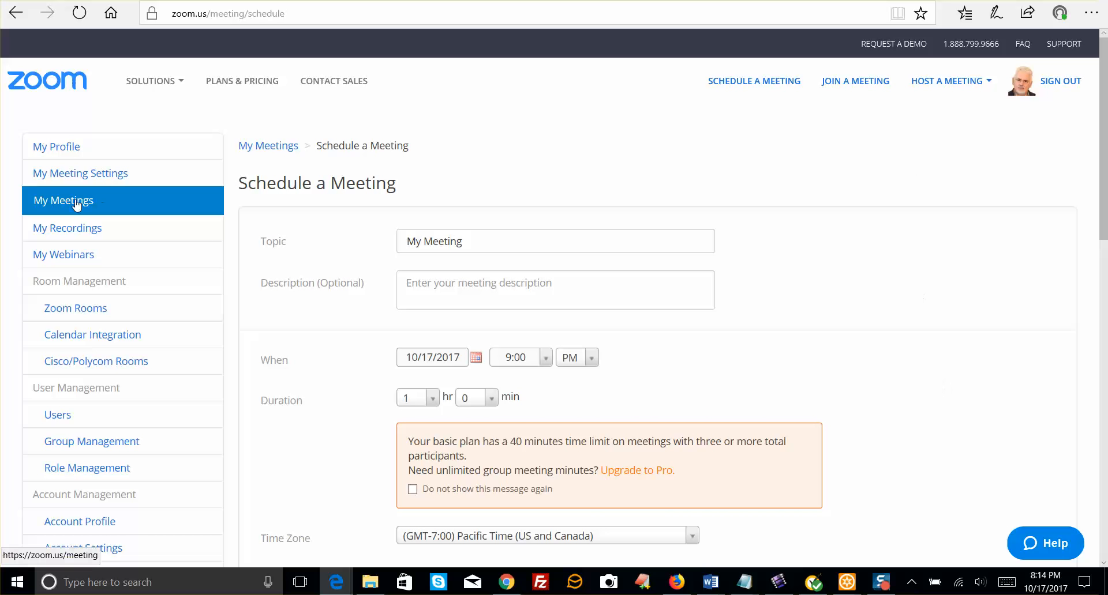
mouse_move(71, 201)
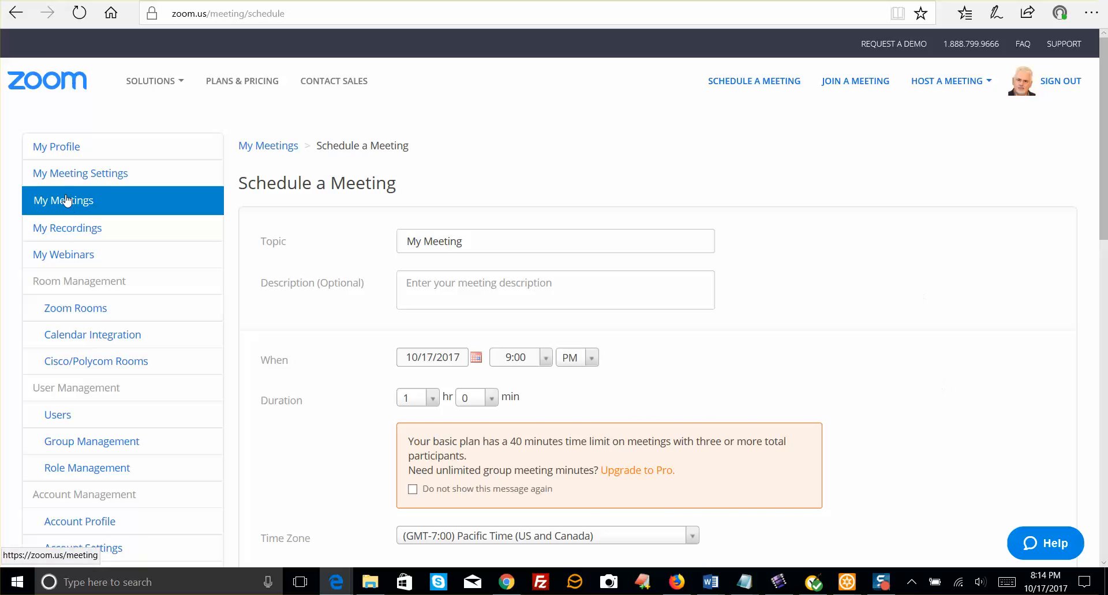
left_click(63, 201)
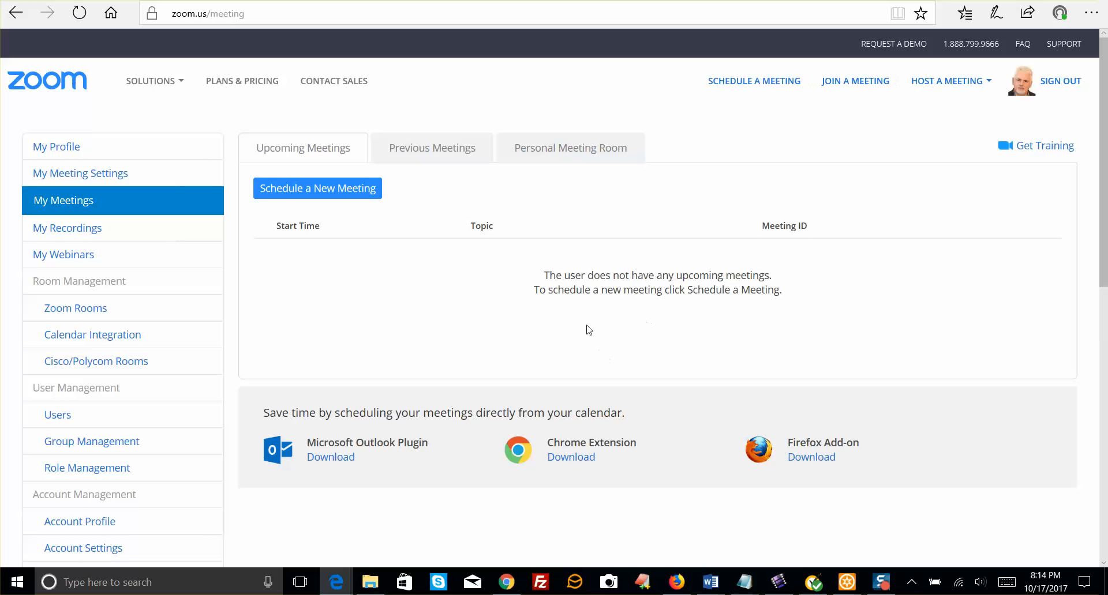
mouse_move(545, 274)
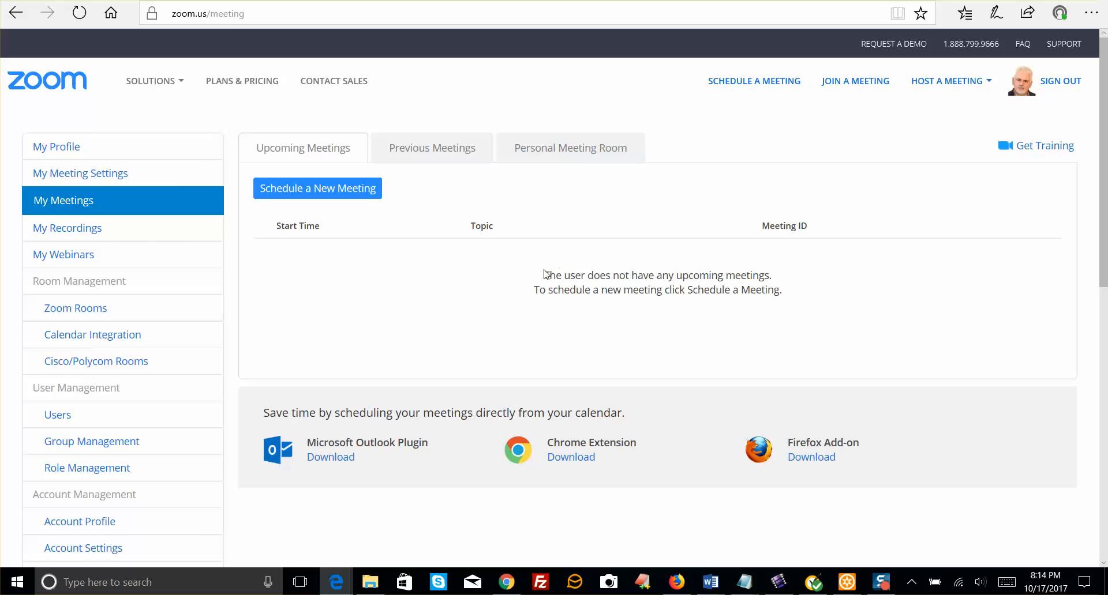
mouse_move(535, 344)
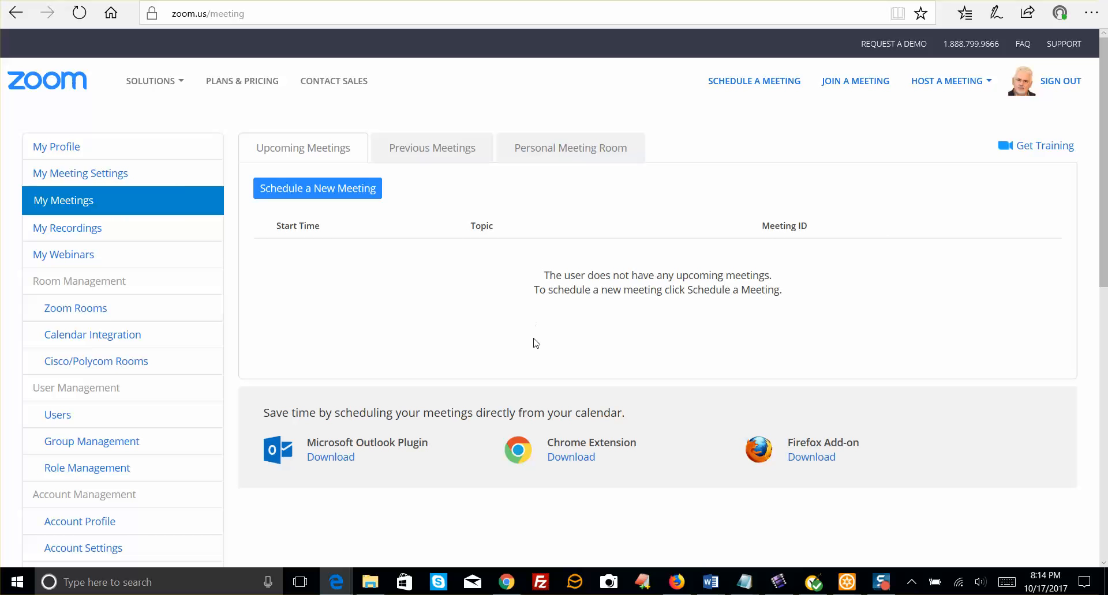
mouse_move(531, 340)
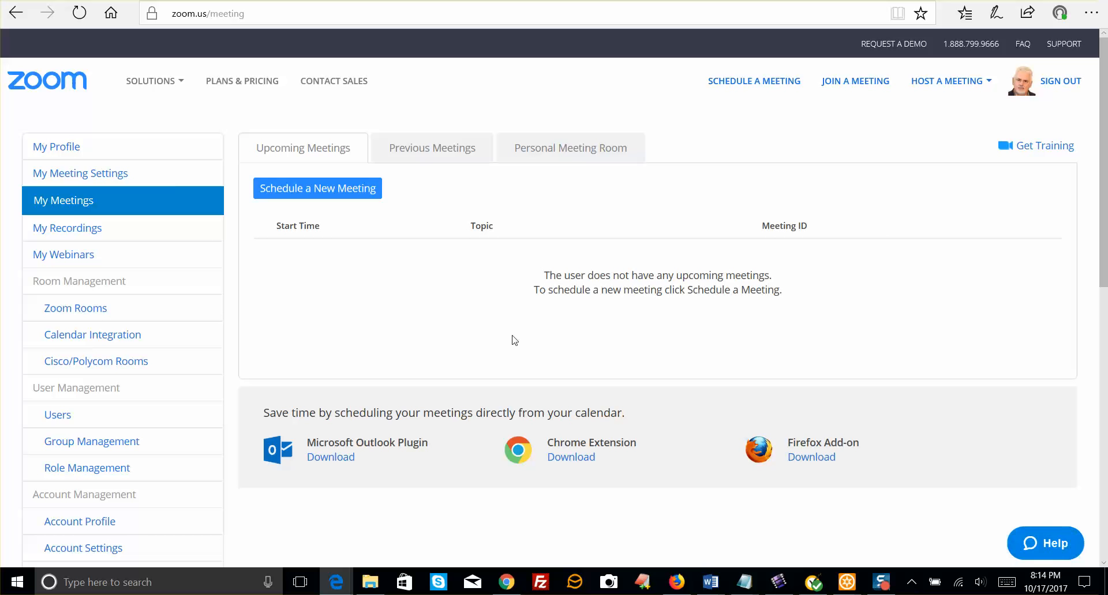
mouse_move(510, 322)
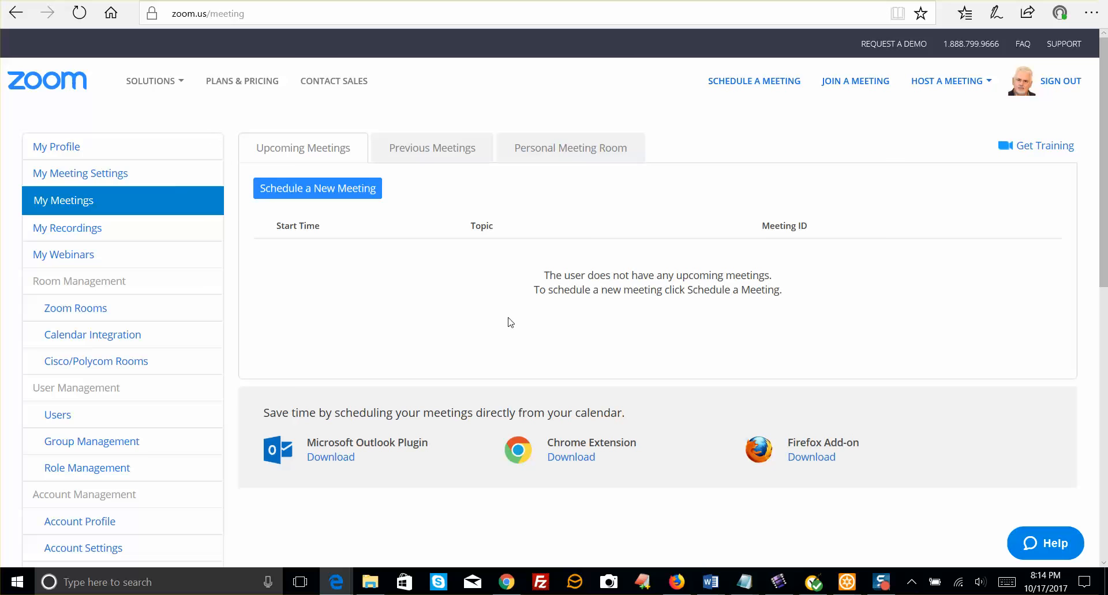
mouse_move(924, 52)
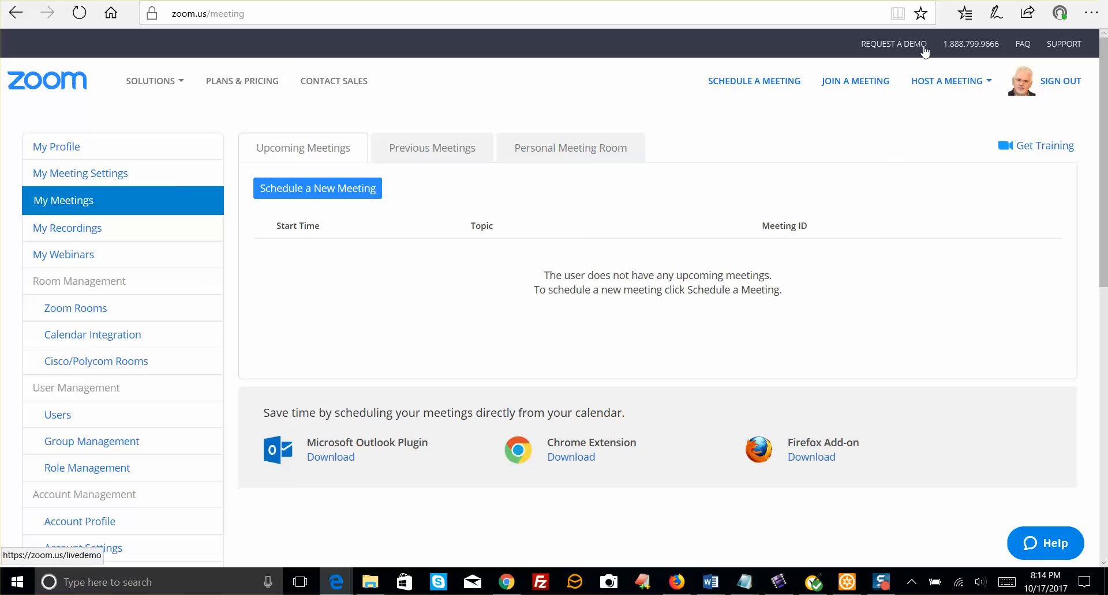
Reopen the Schedule a Meeting form with its default topic, date, time and duration
left_click(753, 81)
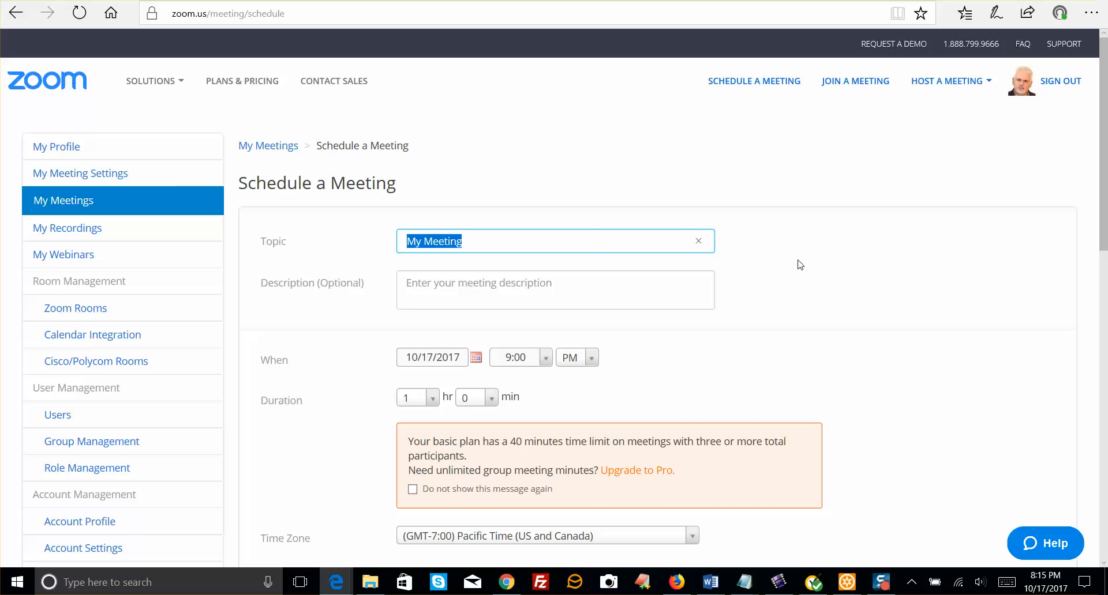
mouse_move(813, 274)
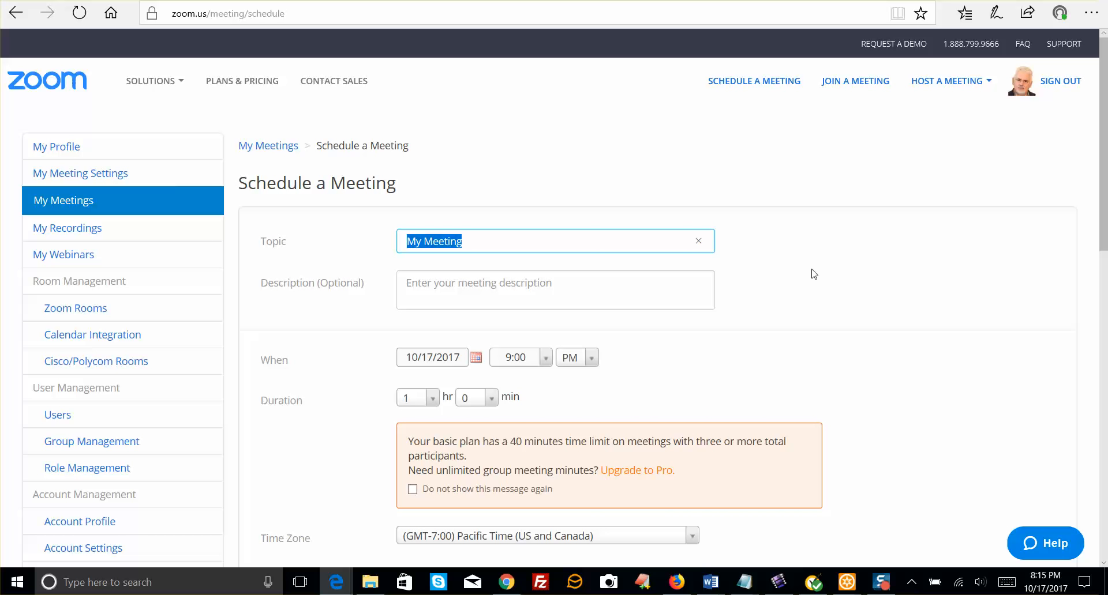